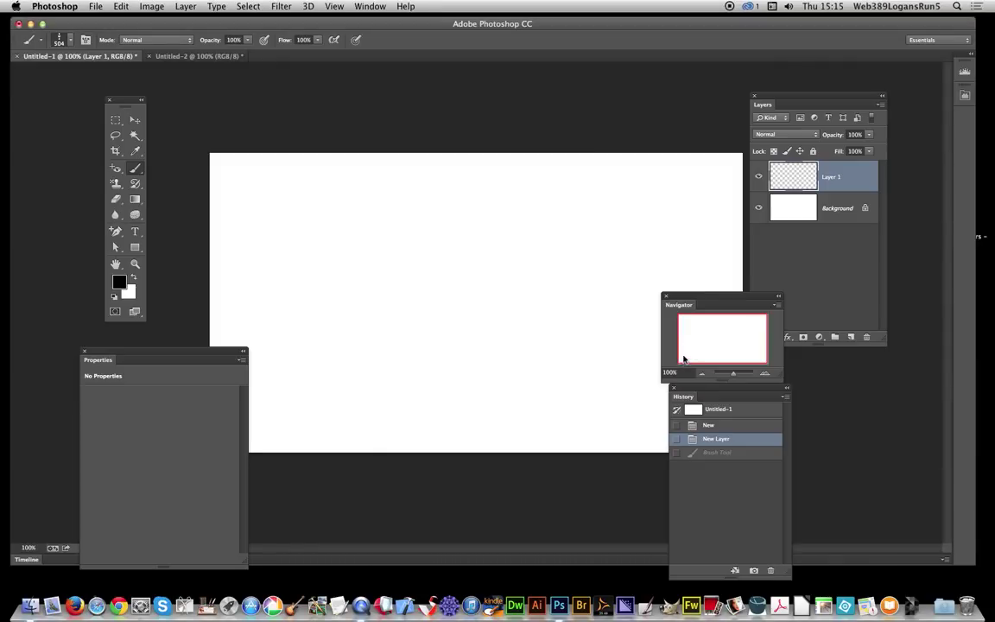
mouse_move(694, 353)
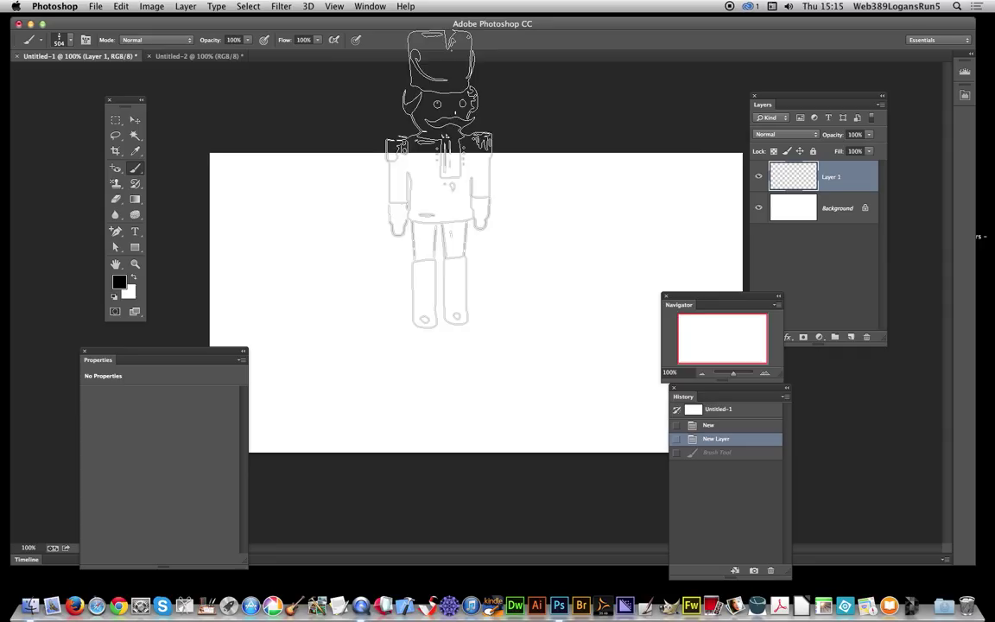
Create Layer 1 above the white background to hold the nutcracker drawing
click(185, 7)
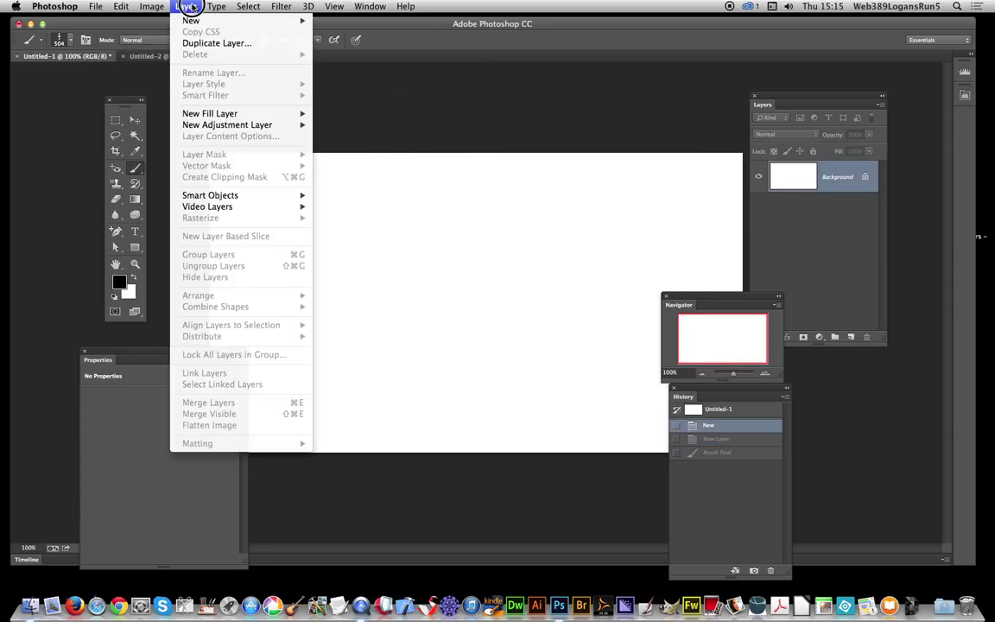
click(190, 21)
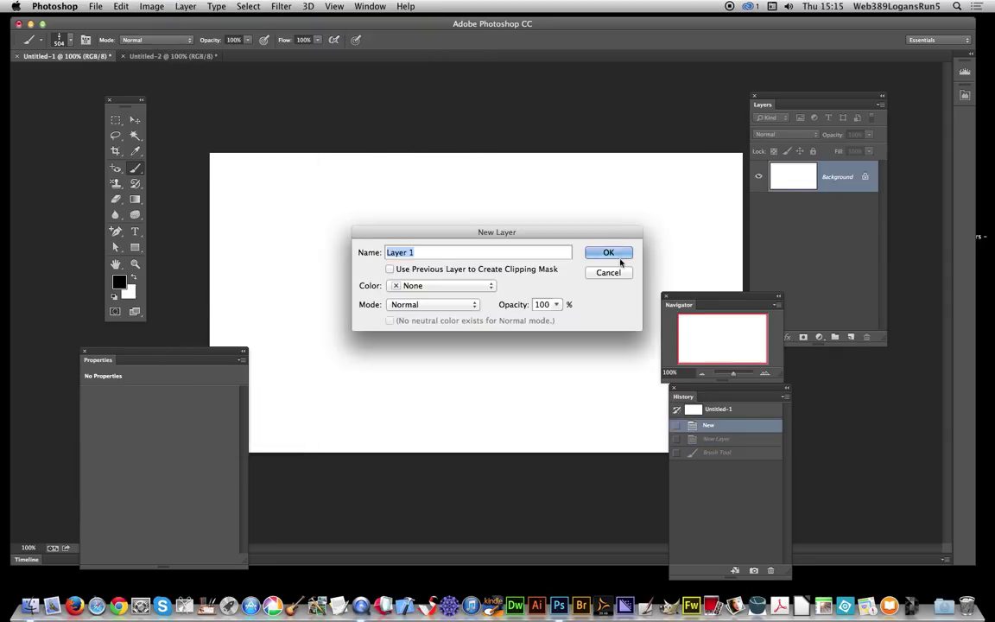
click(608, 252)
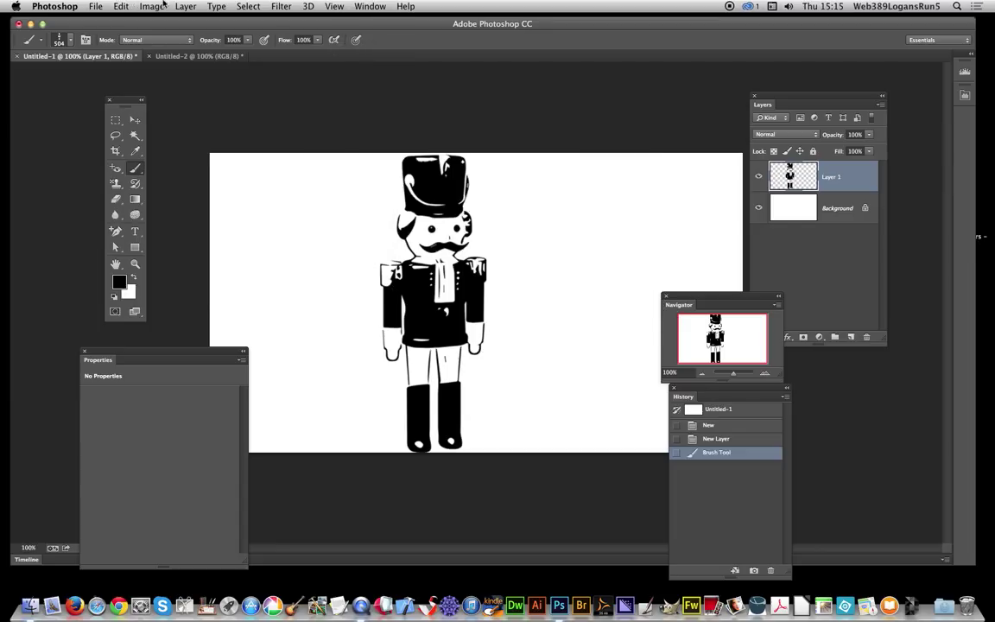
mouse_move(200, 6)
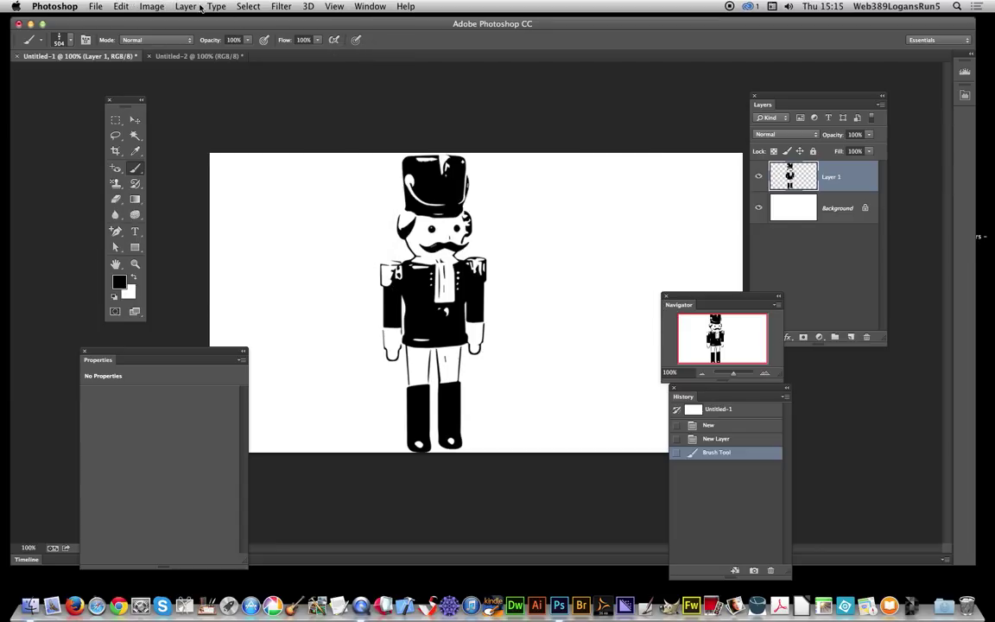
Create Layer 2 for the second nutcracker beside the first
click(184, 7)
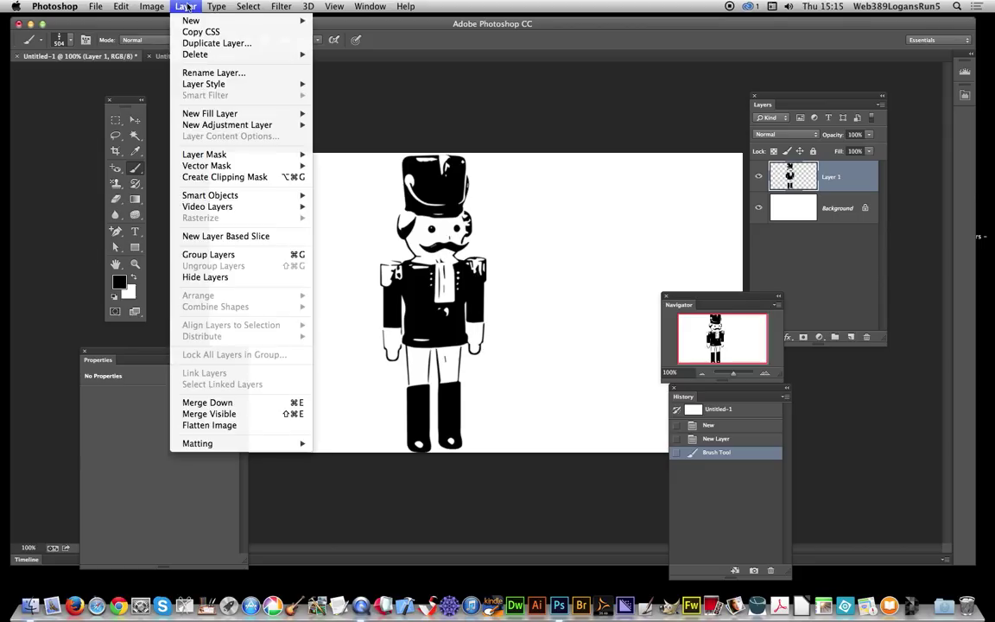
click(190, 21)
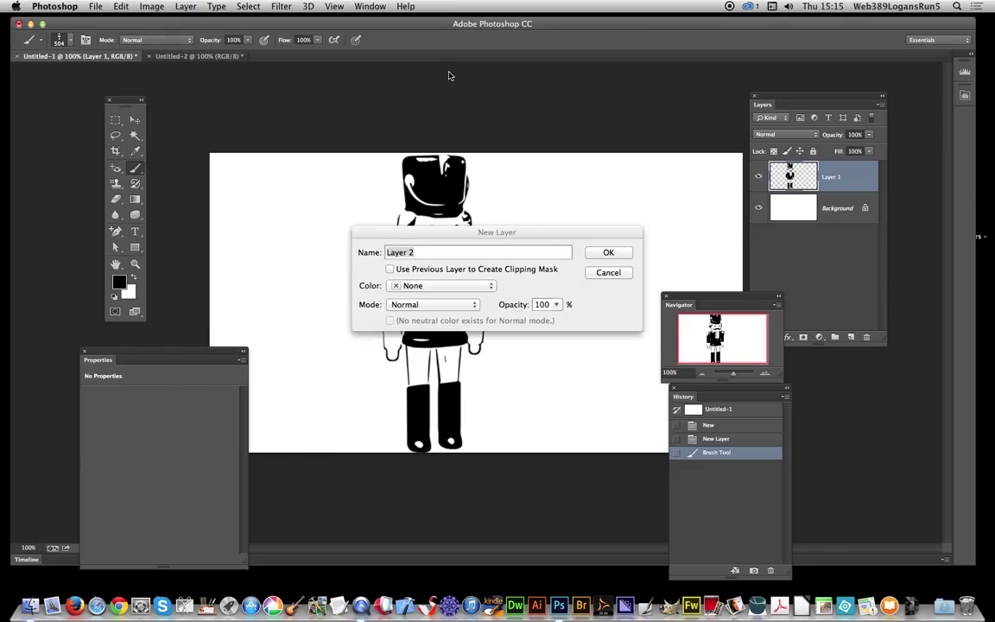
click(608, 252)
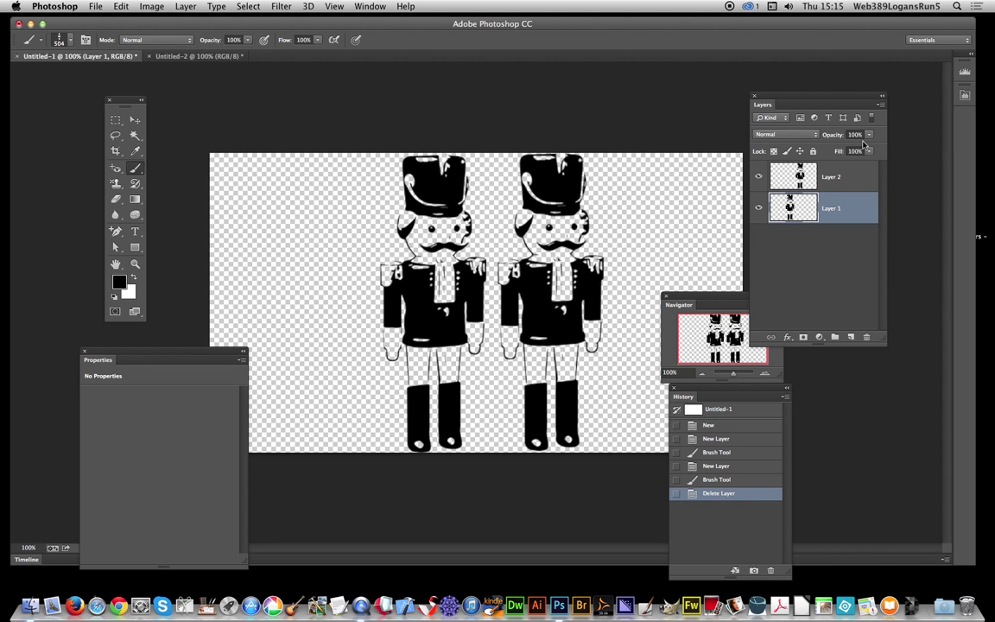
mouse_move(833, 197)
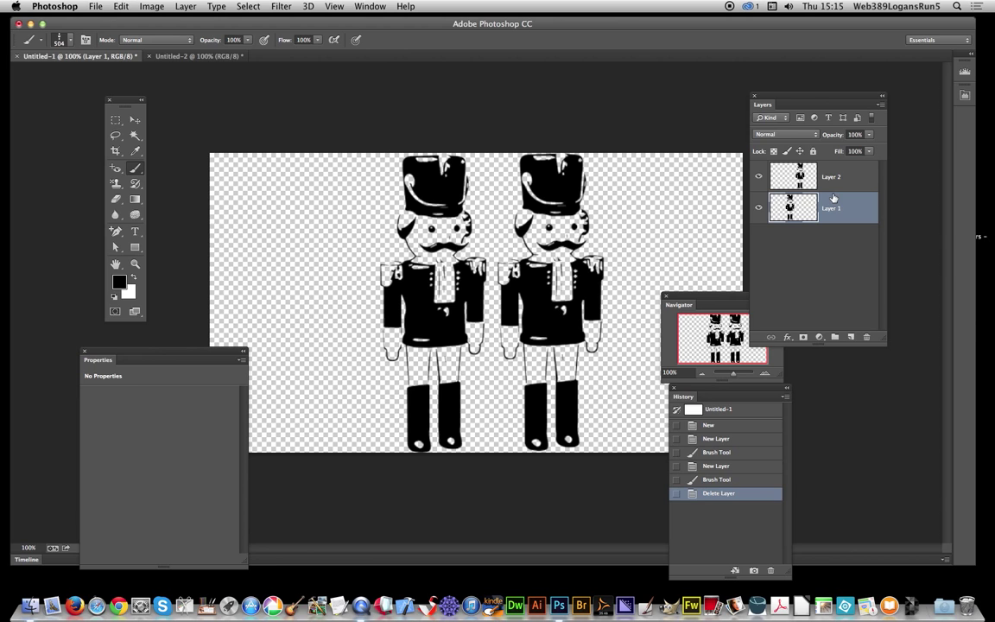
mouse_move(843, 204)
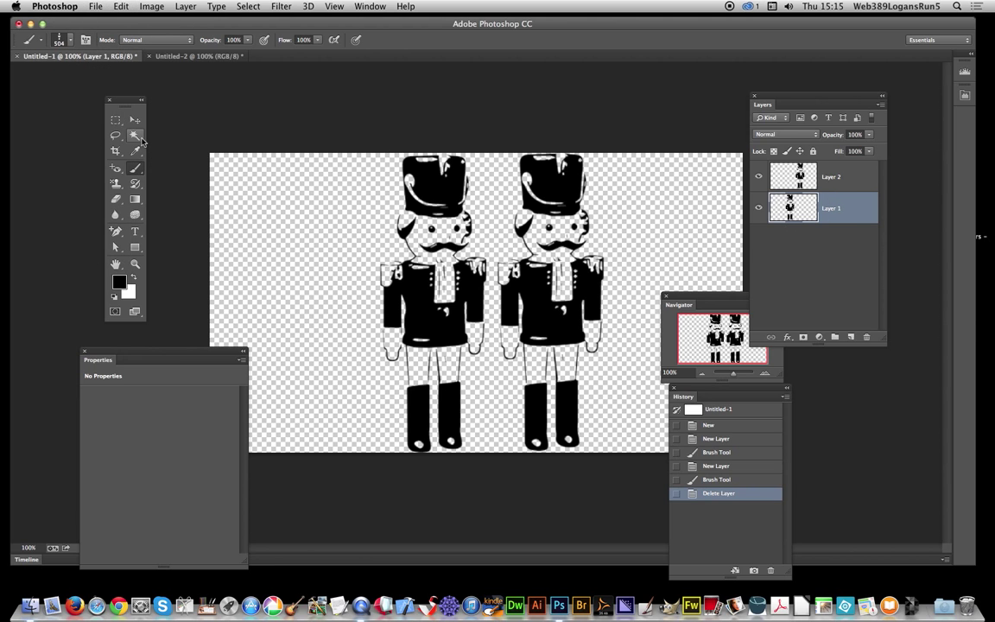
Draw a rectangular marquee selection enclosing both nutcrackers
click(114, 120)
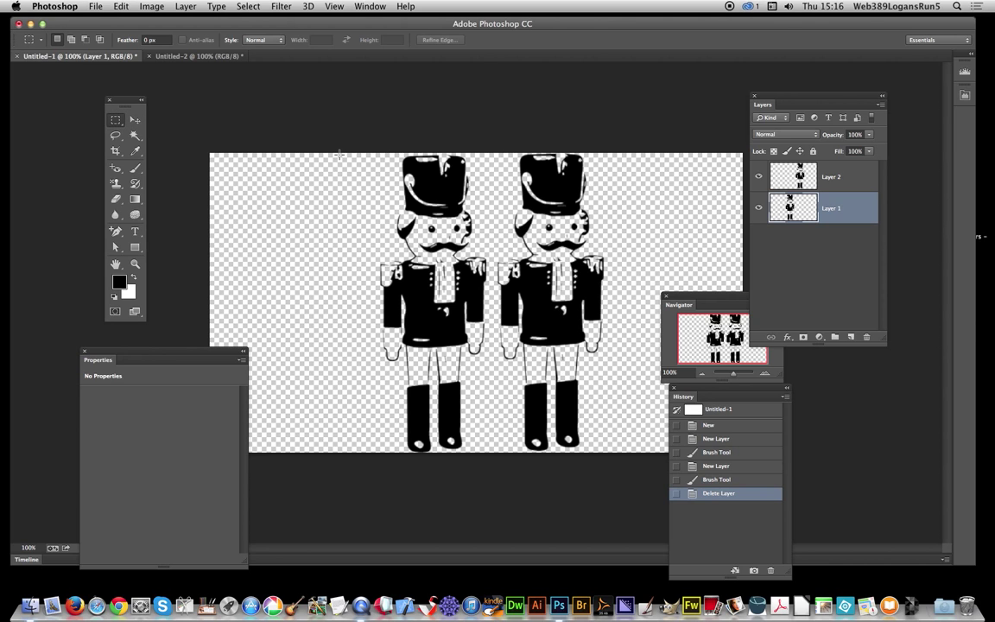
drag(338, 154, 635, 404)
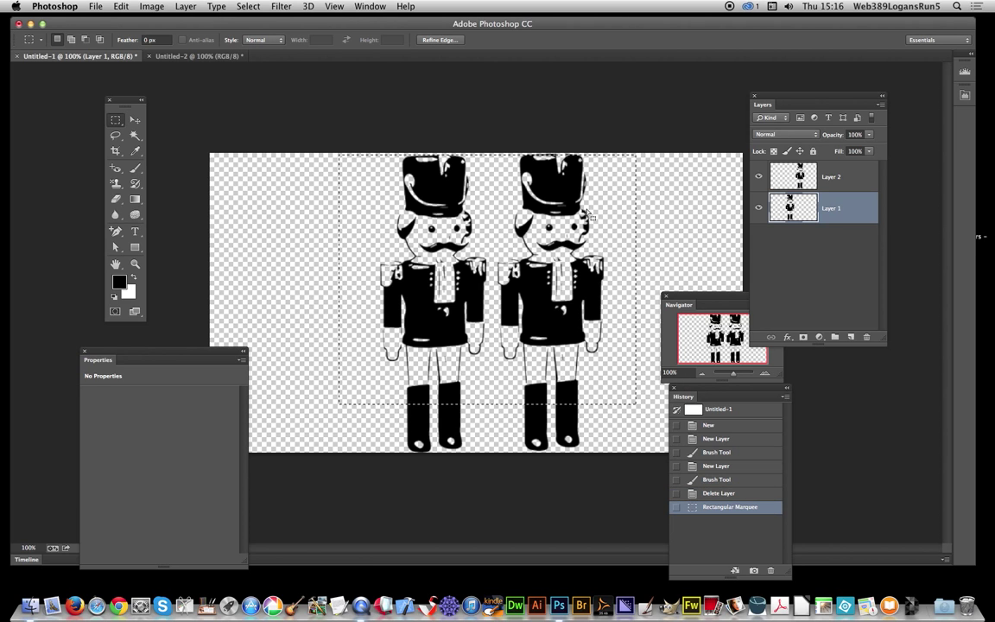
Begin copying the selected nutcrackers via the Edit menu
click(121, 7)
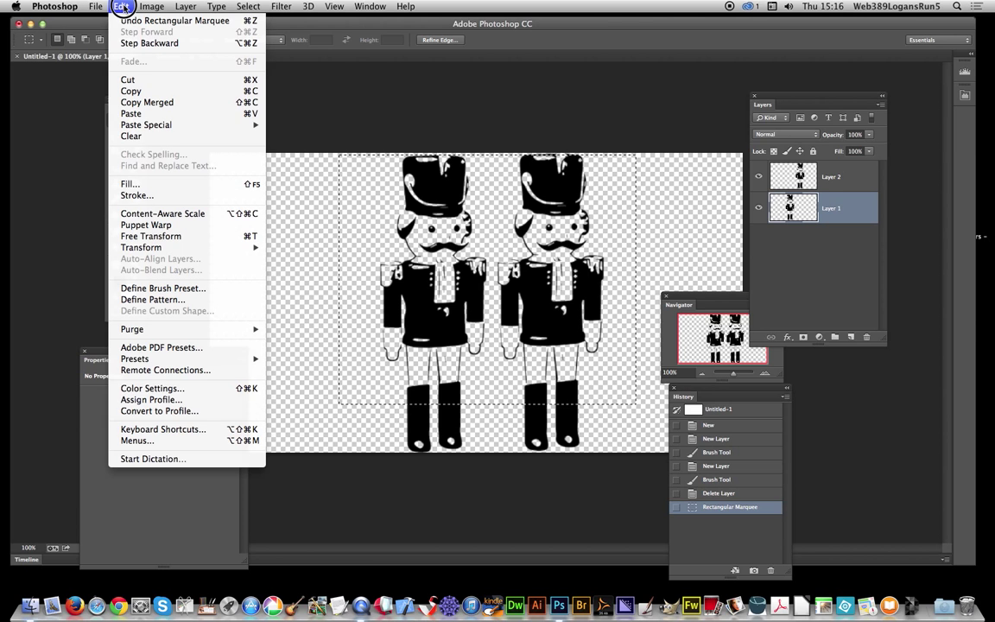
mouse_move(132, 89)
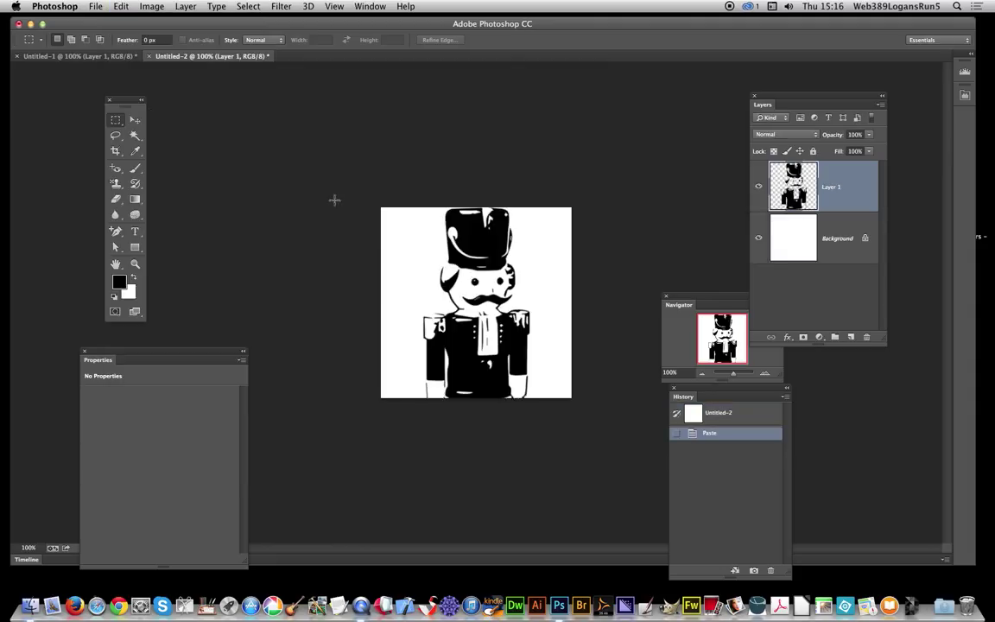
mouse_move(387, 263)
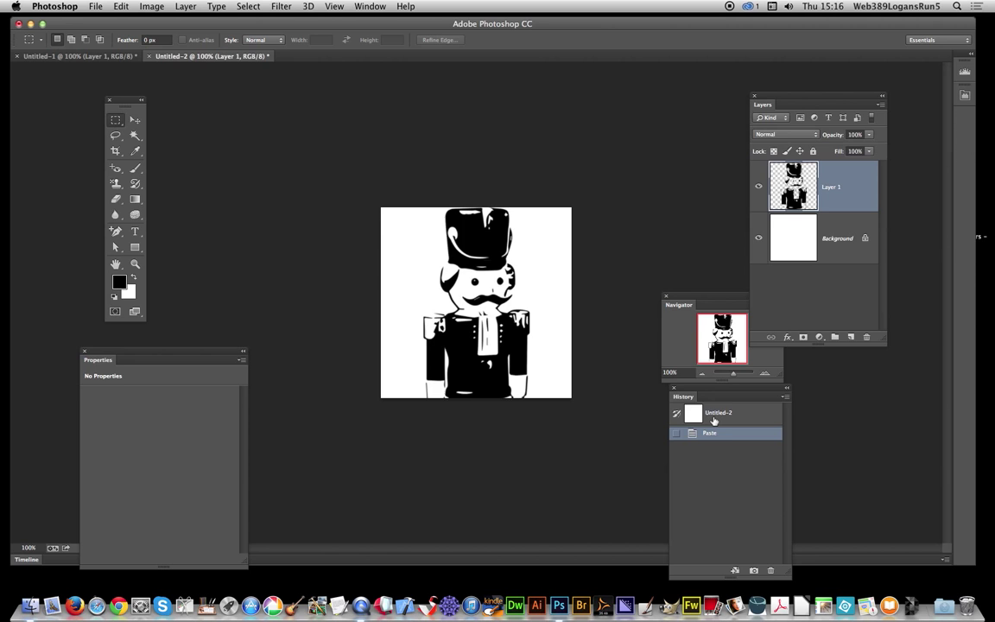
Copy both nutcrackers merged from Untitled-1 and return to the square Untitled-2 document
click(72, 56)
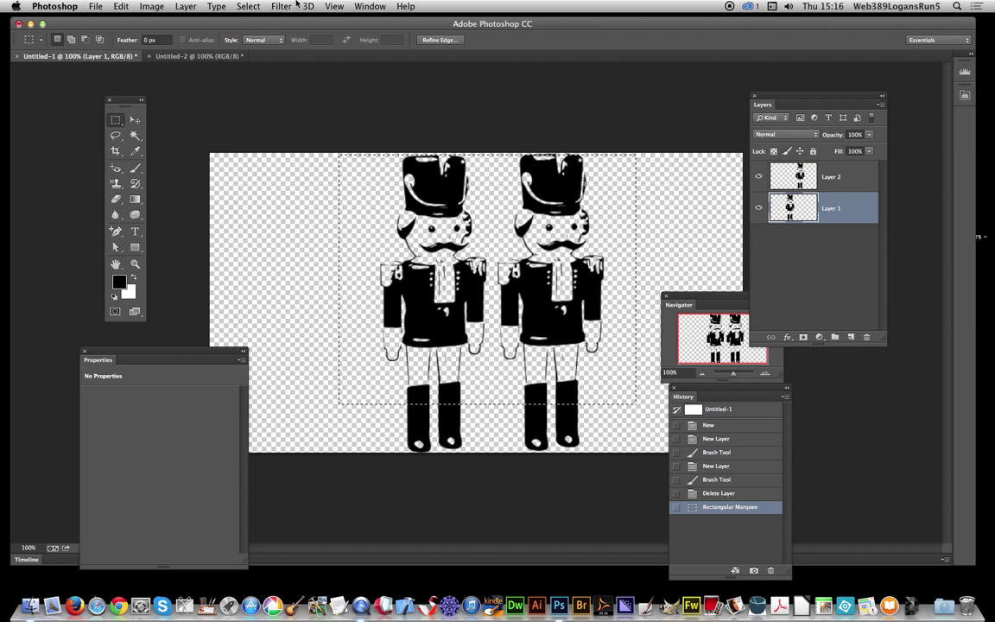
click(121, 7)
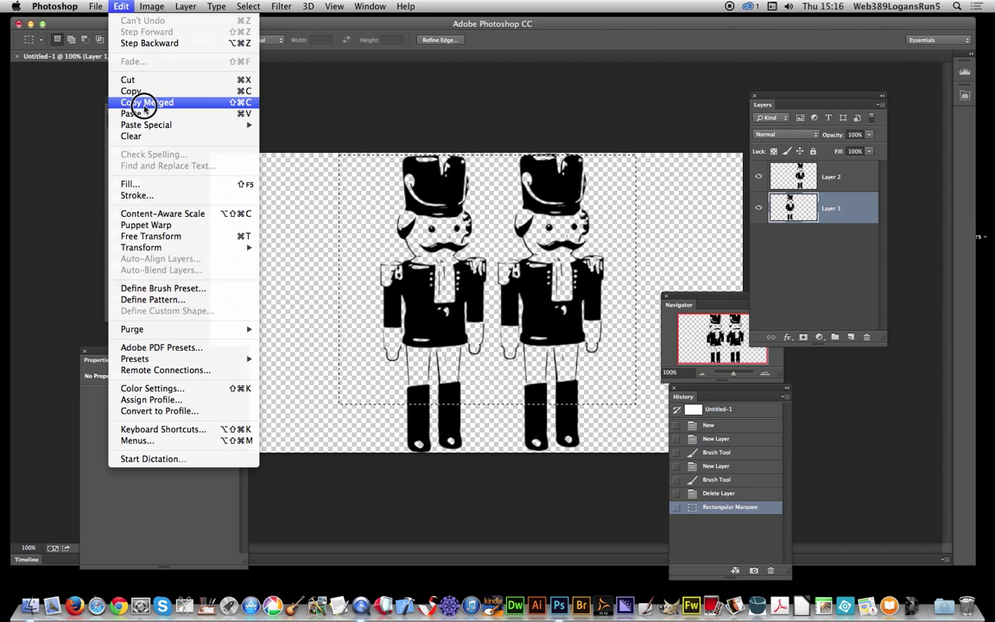
click(147, 102)
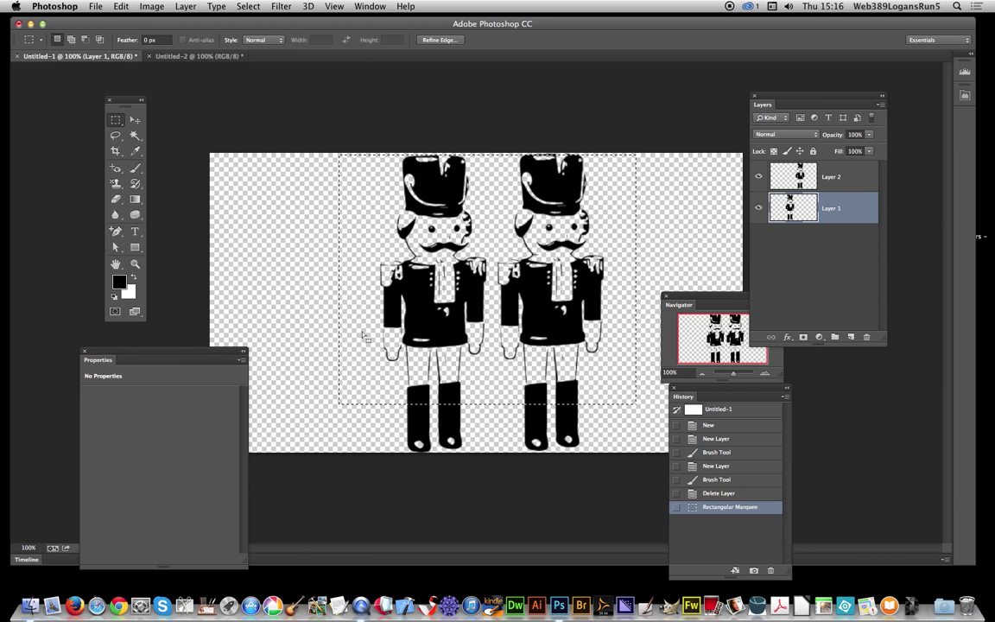
click(197, 55)
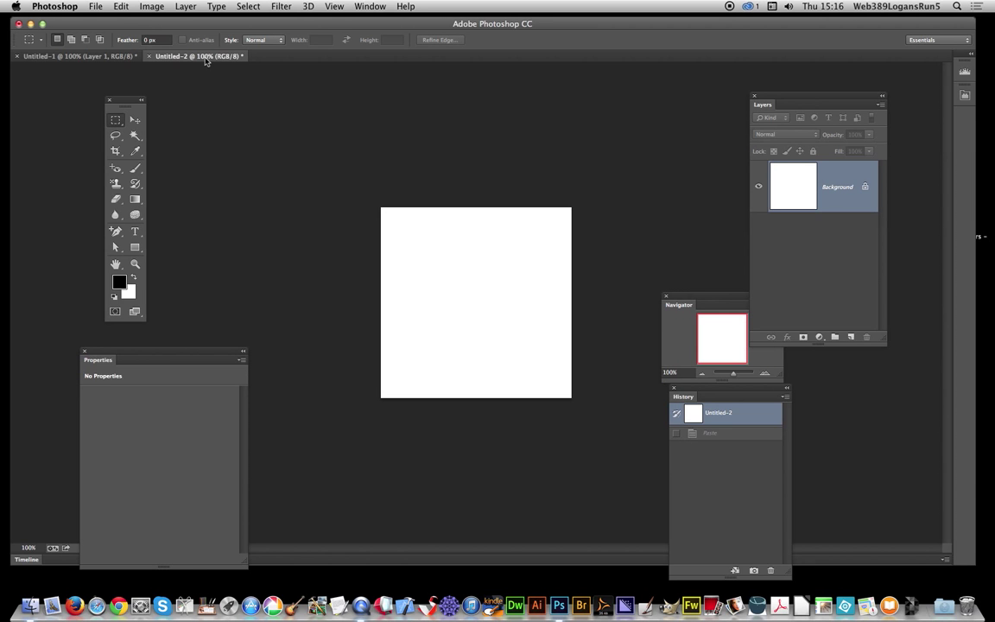
Paste the merged nutcracker pair into Untitled-2 as a new layer
click(121, 7)
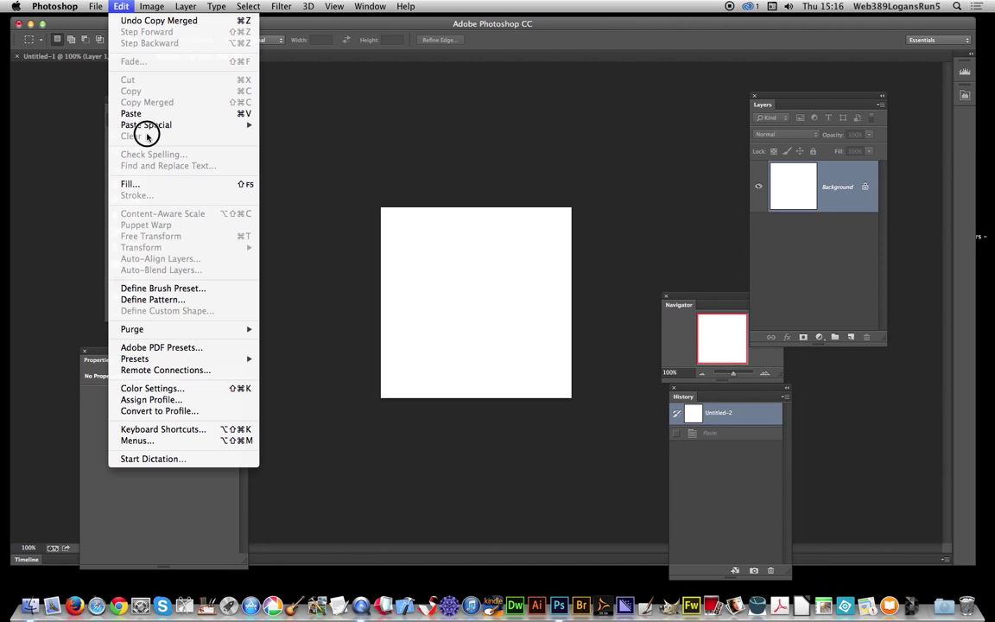
click(132, 114)
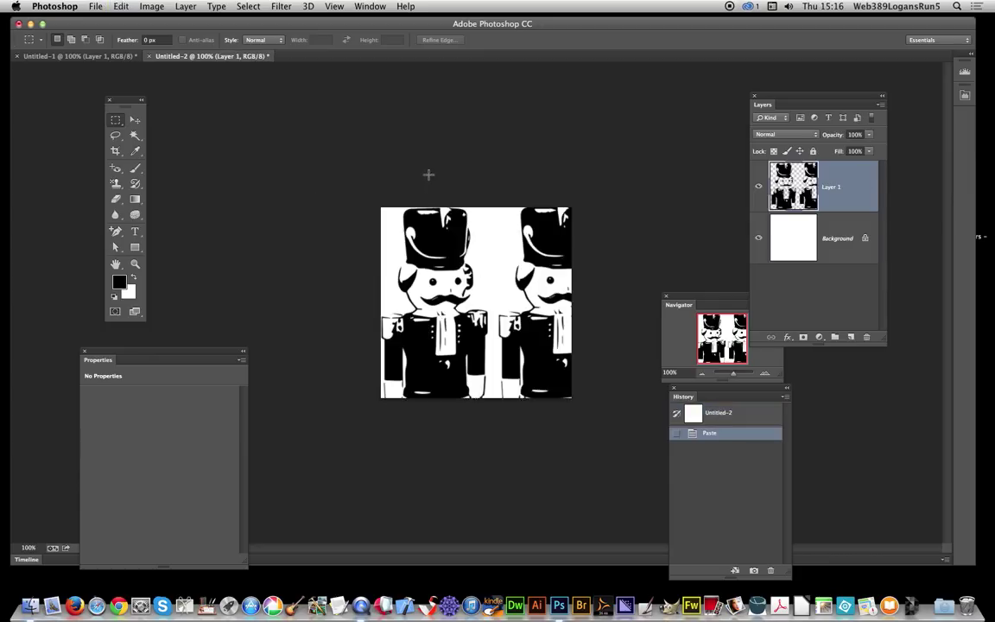